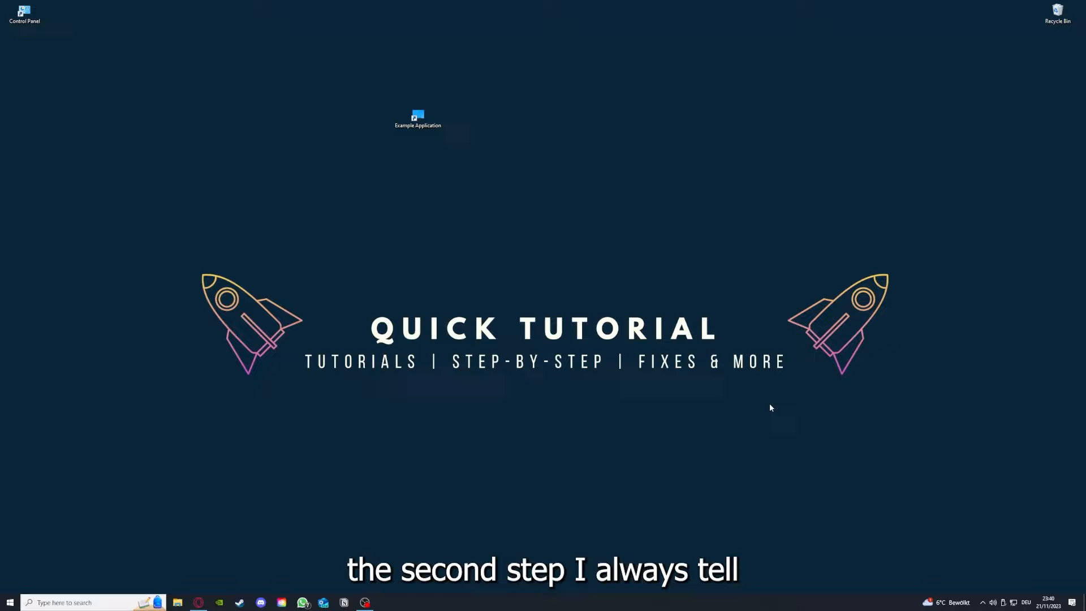
# - Select the Example Application shortcut on the desktop
pyautogui.click(418, 118)
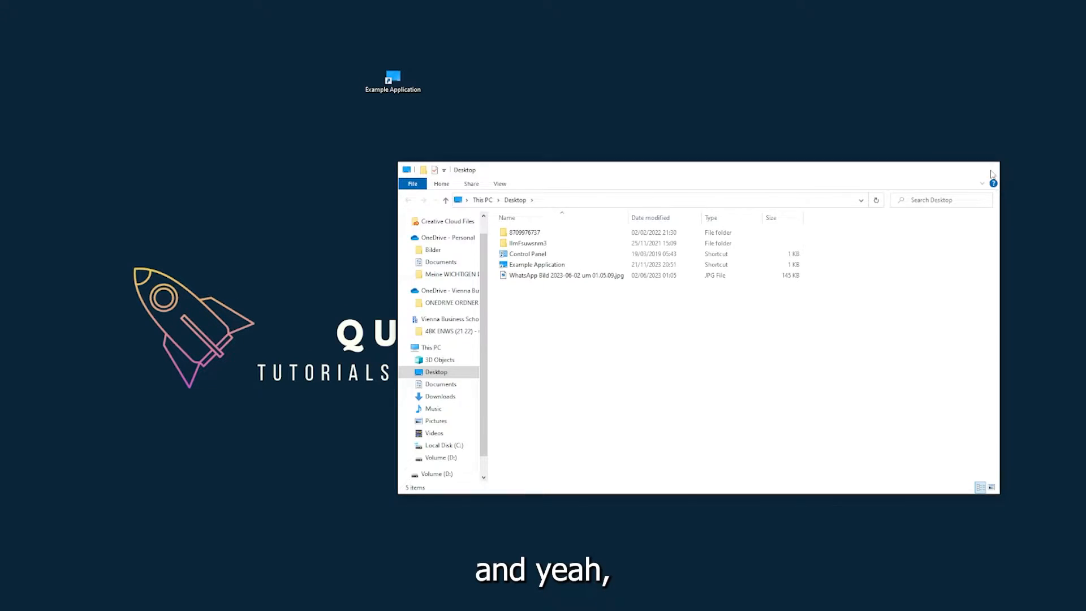
# - Close the Desktop folder window and launch Task Manager from the taskbar menu
pyautogui.click(993, 170)
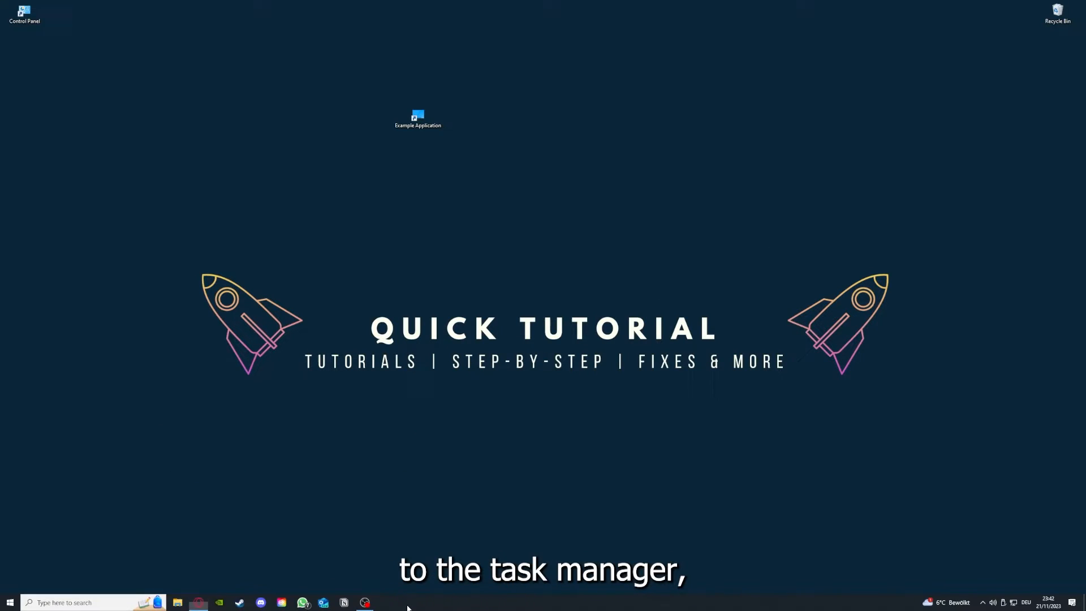
pyautogui.rightClick(408, 602)
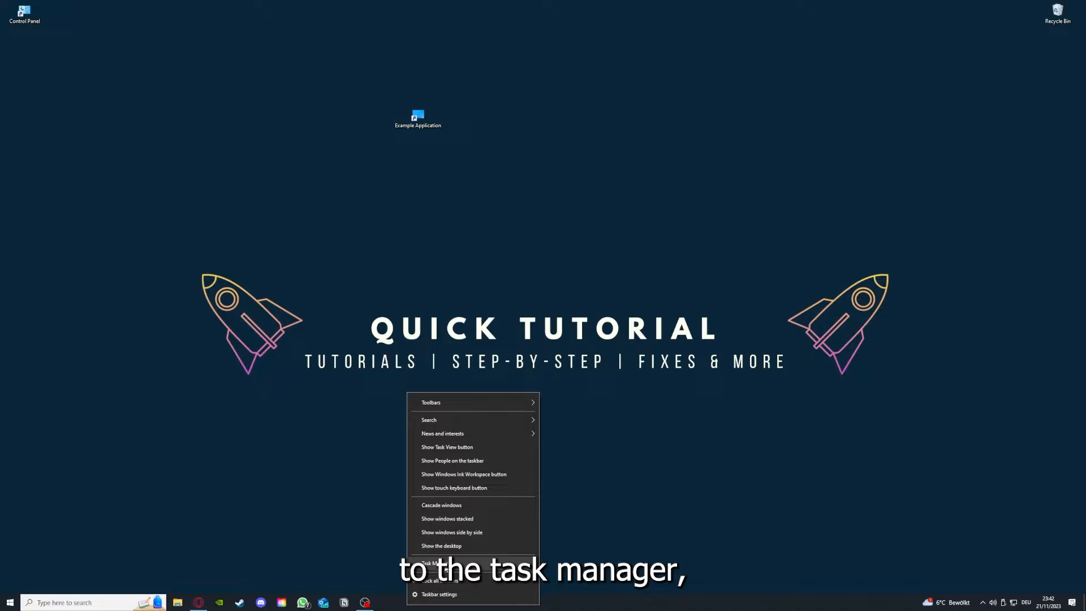
pyautogui.moveTo(597, 603)
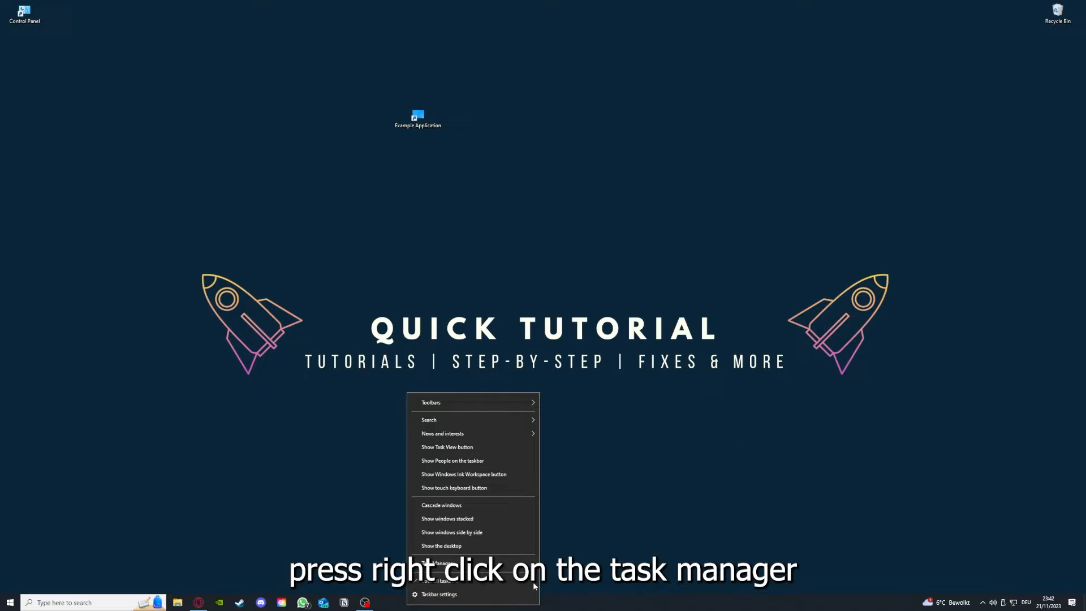
pyautogui.click(434, 562)
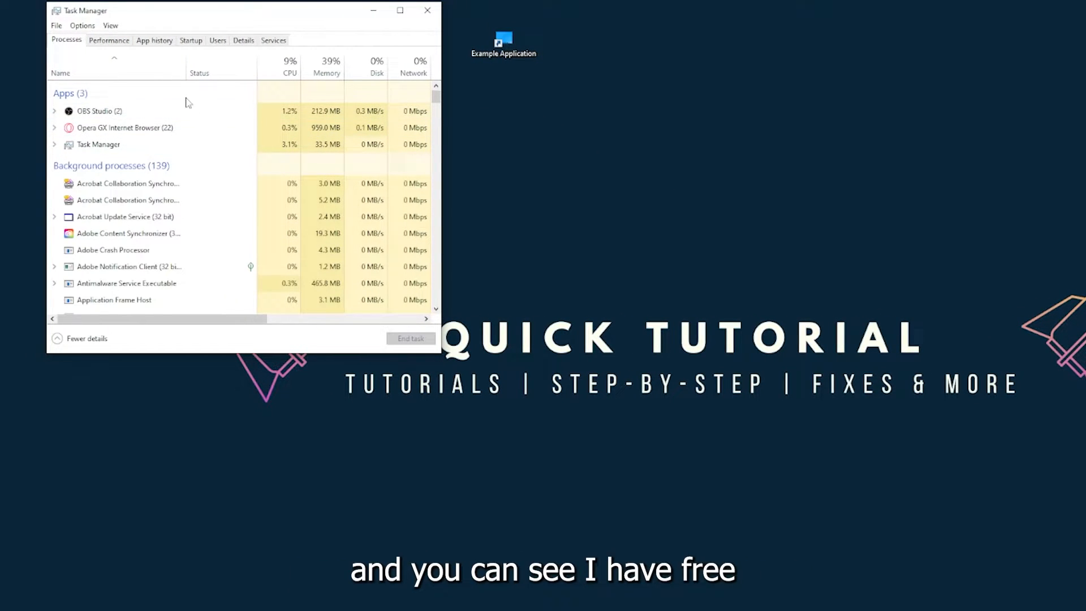
# - Select the Task Manager entry under Apps and end its task, returning to the desktop
pyautogui.click(98, 144)
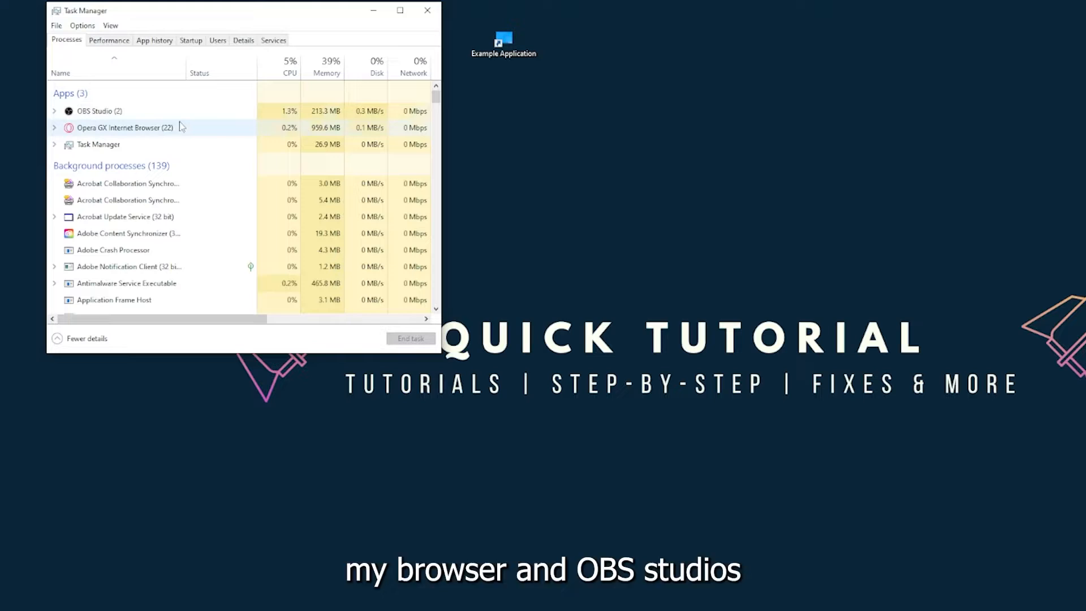
pyautogui.click(98, 143)
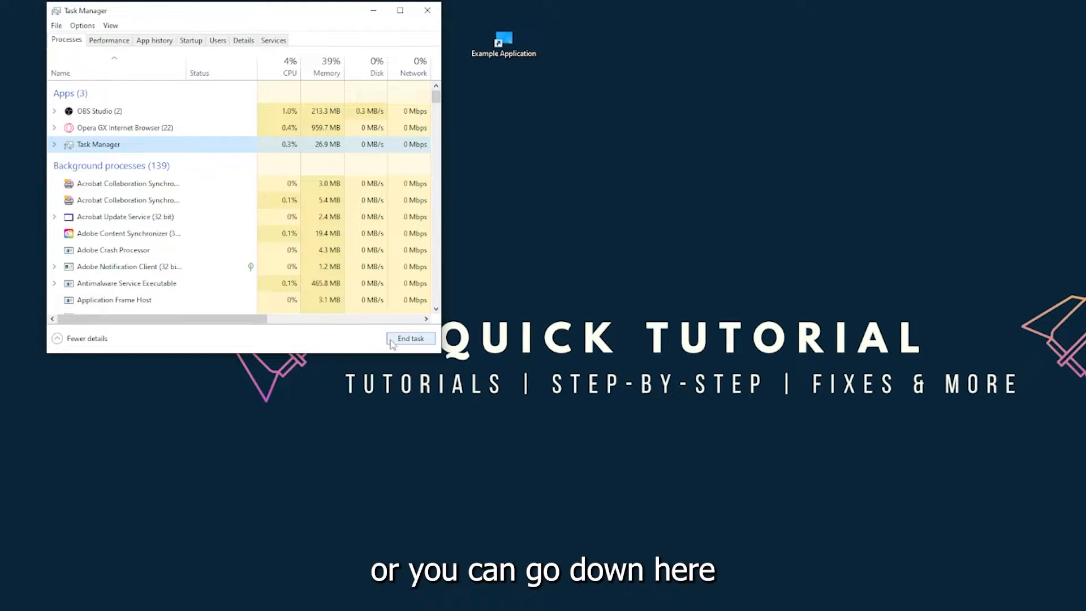
pyautogui.click(410, 339)
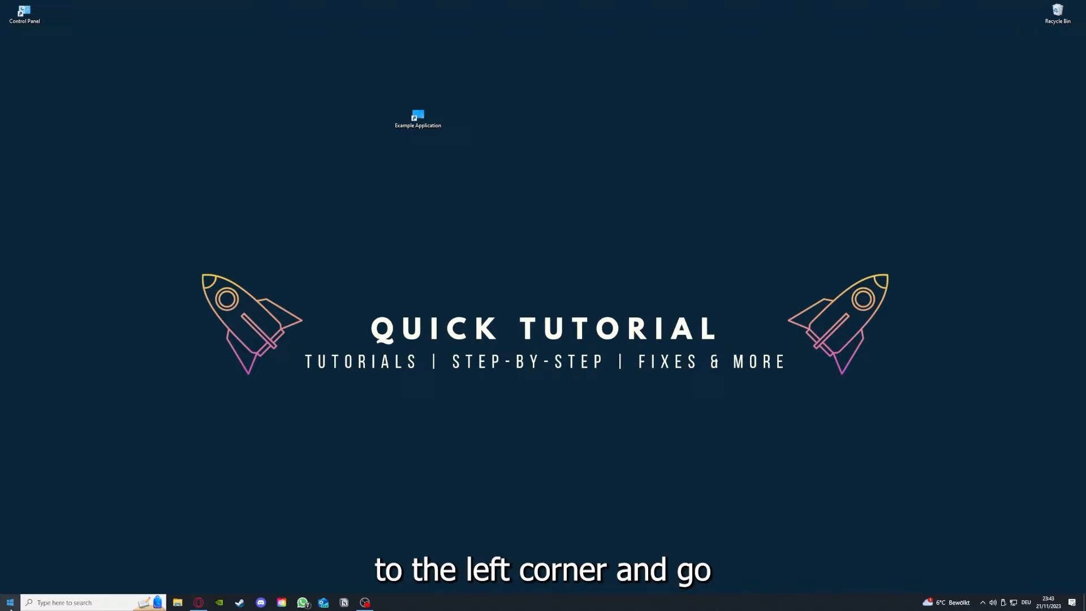
pyautogui.click(9, 602)
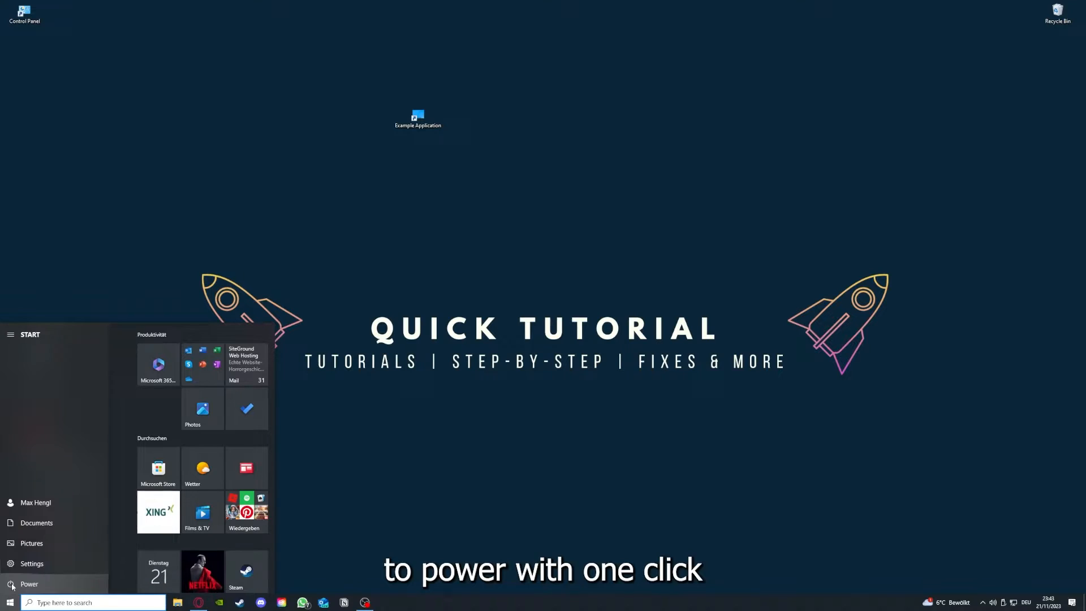
pyautogui.click(29, 584)
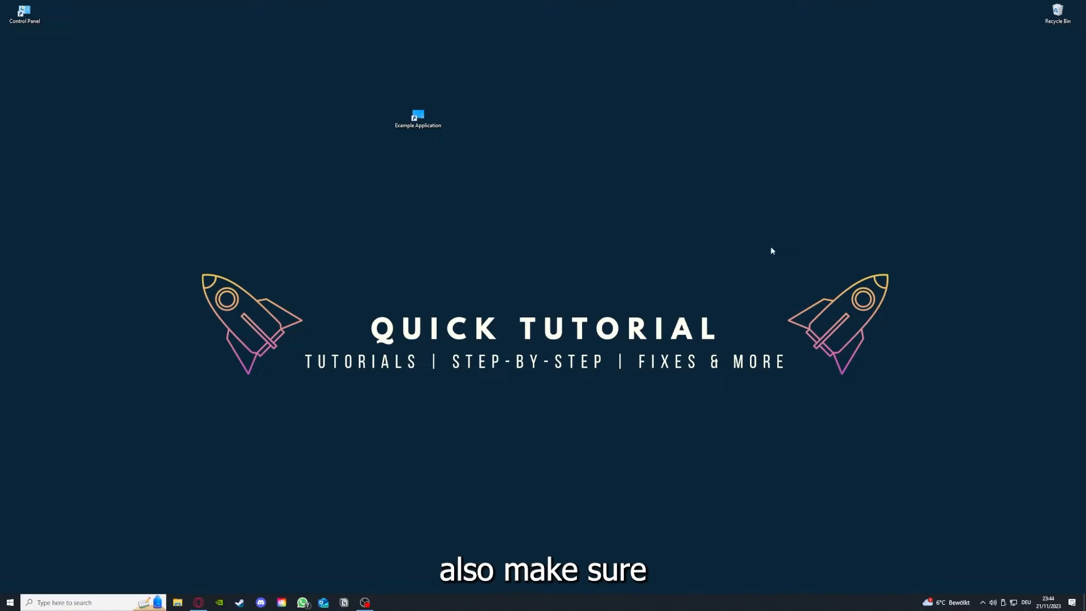
pyautogui.moveTo(224, 226)
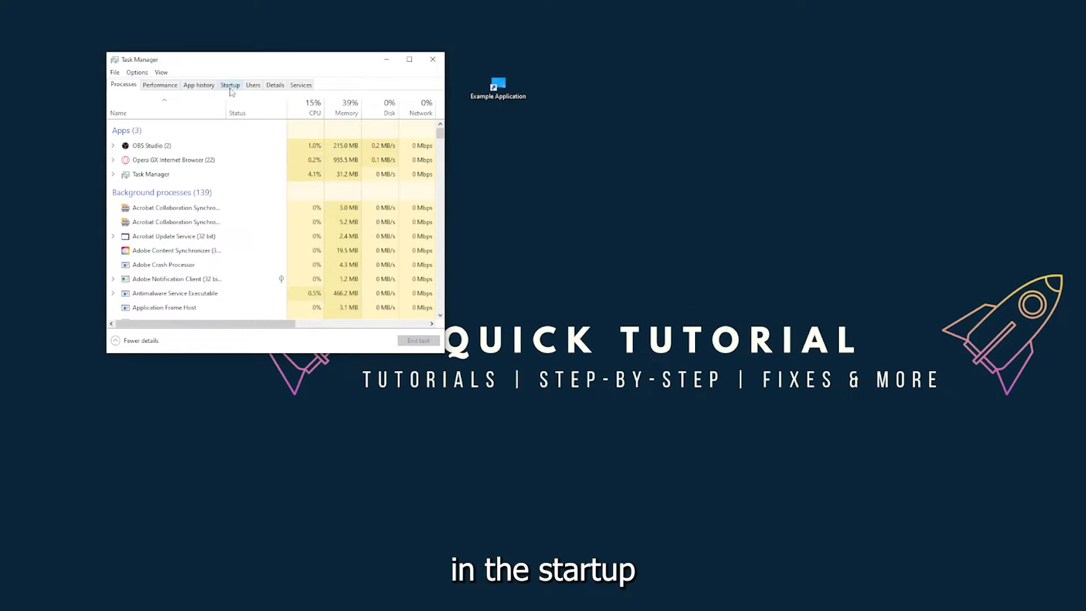
# - Switch Task Manager to the Startup list of apps with their status and impact
pyautogui.click(230, 85)
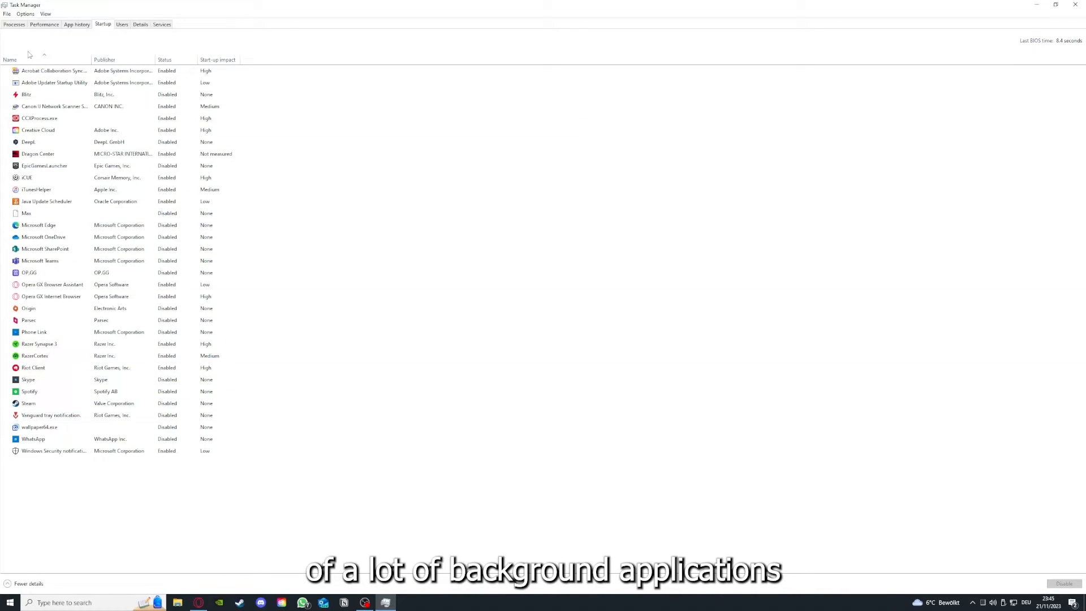
# - Review the iTunesHelper startup entry, then close Task Manager
pyautogui.rightClick(55, 70)
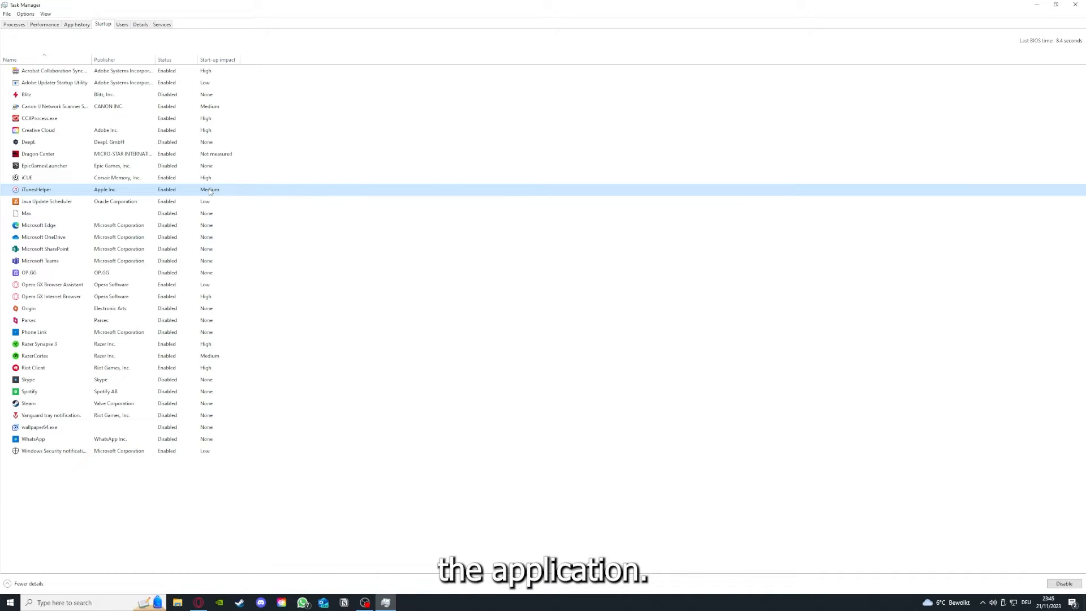
pyautogui.click(1078, 4)
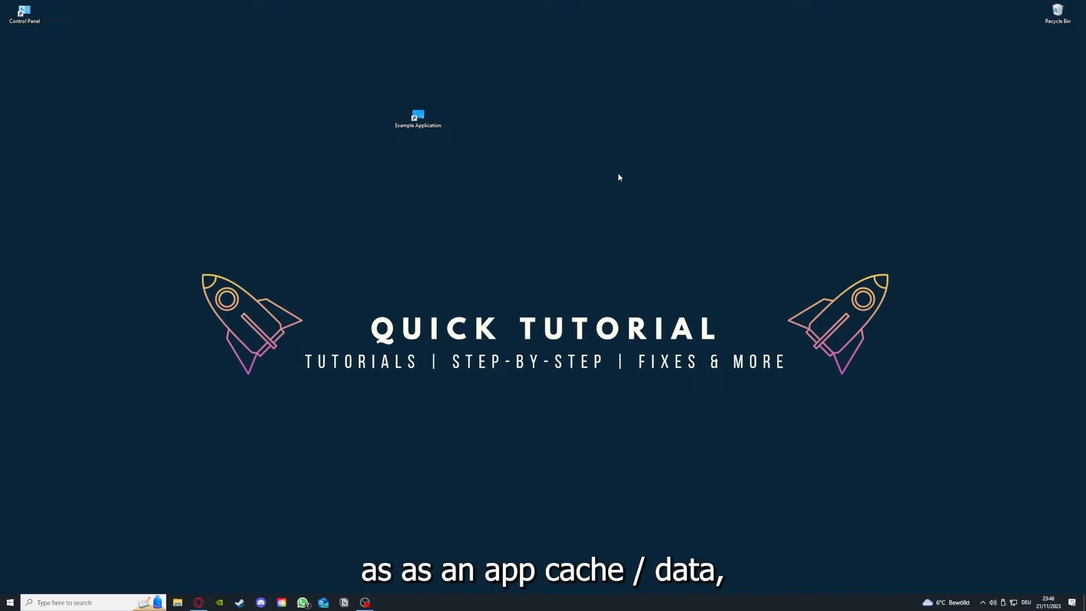
pyautogui.moveTo(452, 174)
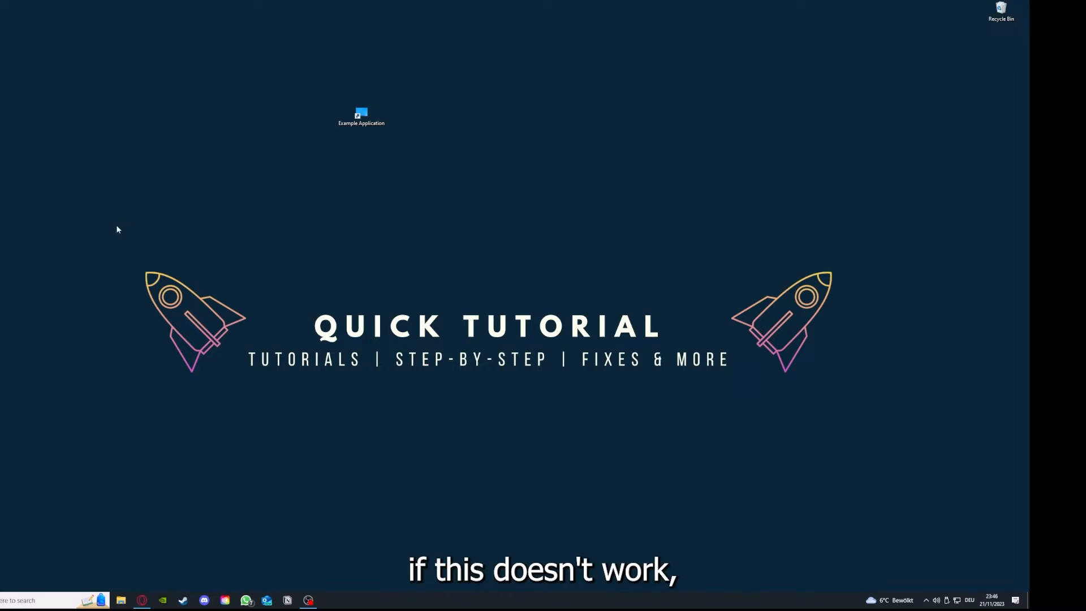
pyautogui.moveTo(444, 347)
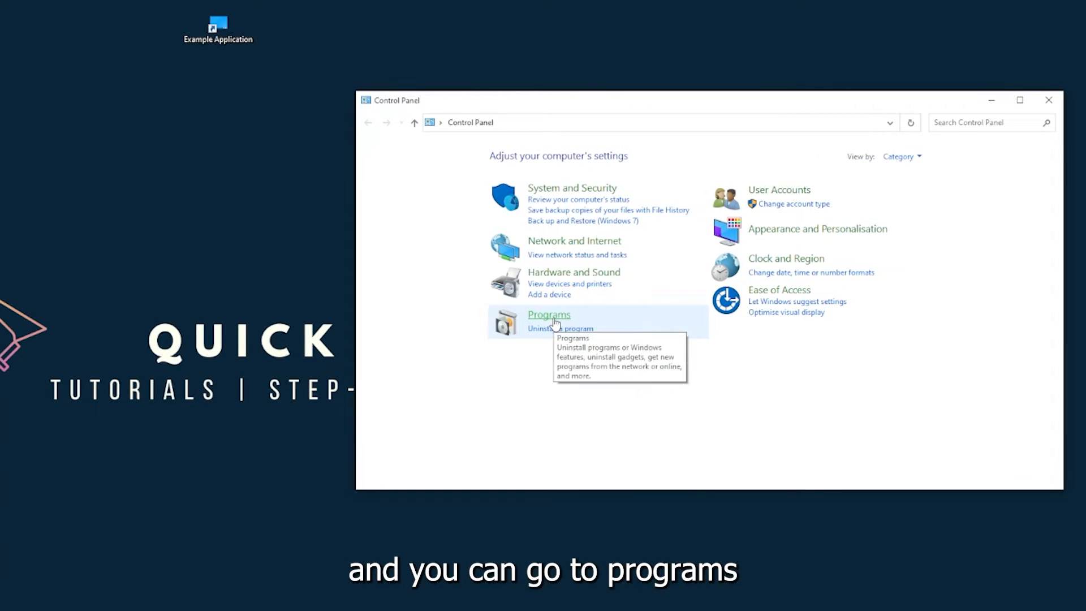
# - Go to Programs, then the Programs and Features list of installed programs
pyautogui.click(548, 316)
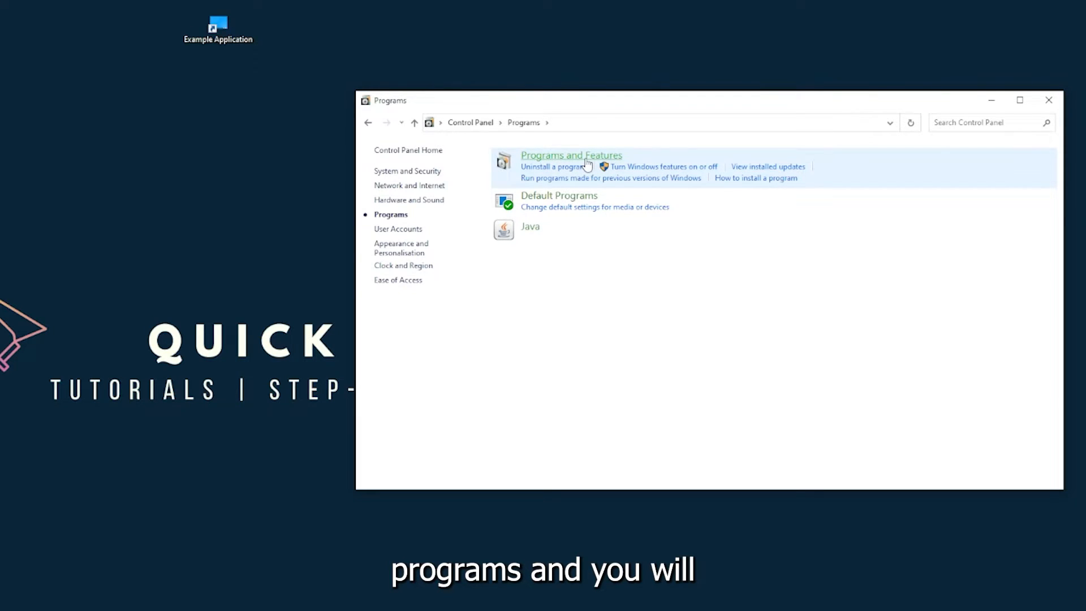
pyautogui.click(570, 155)
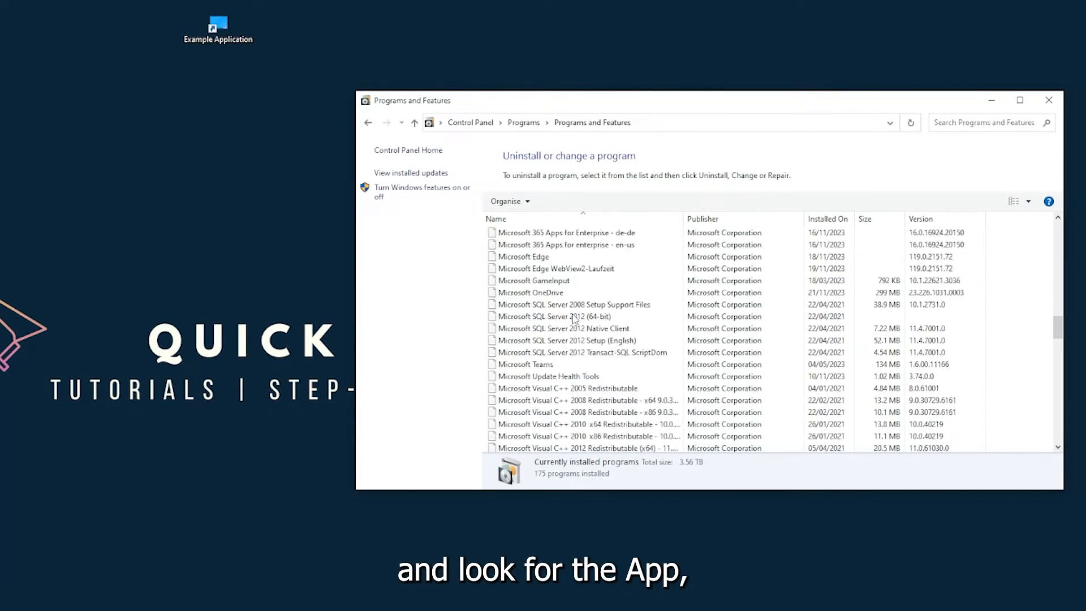
# - Uninstall Overwolf and agree to remove it from the list after the error prompt
pyautogui.scroll(-3)
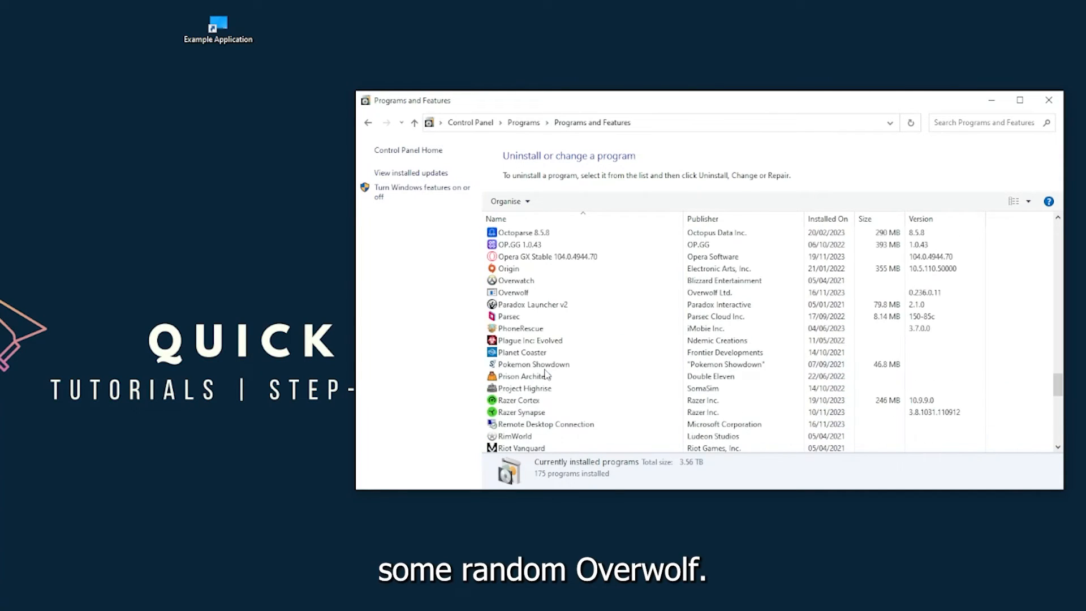
pyautogui.click(514, 363)
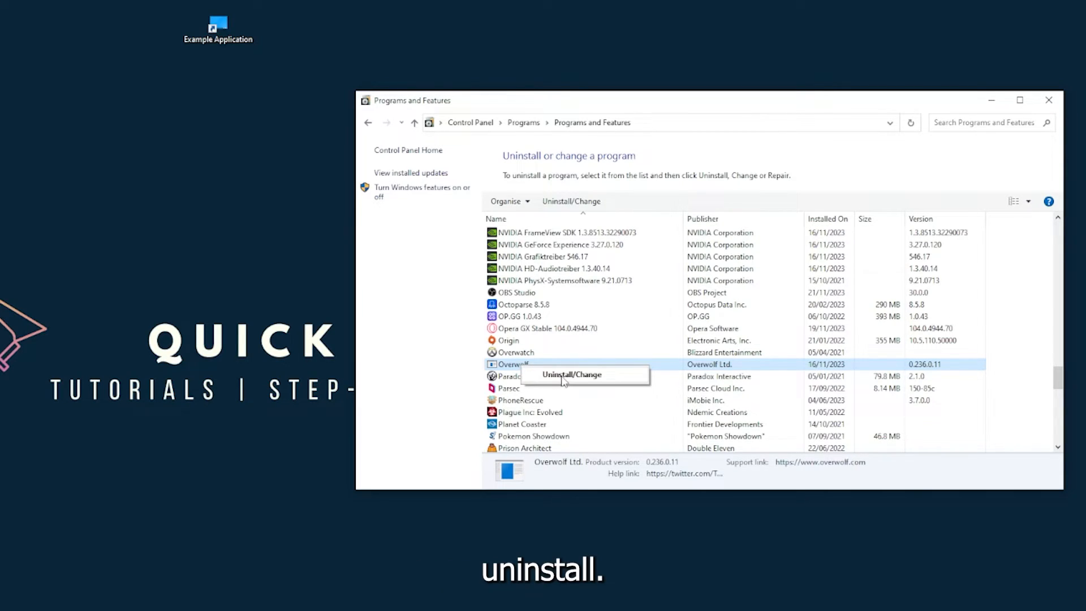
pyautogui.click(572, 374)
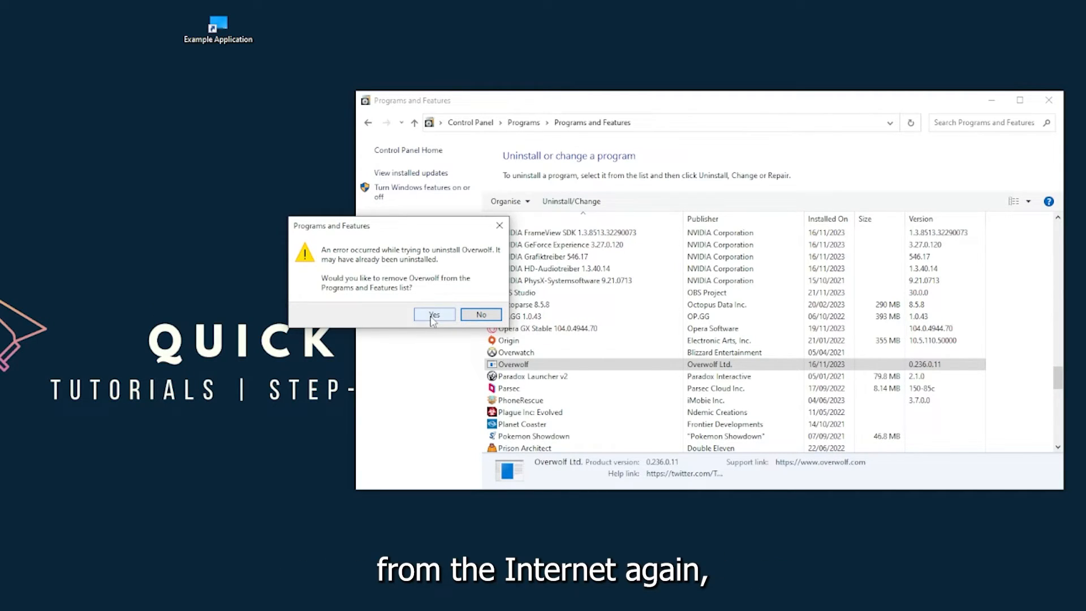
pyautogui.click(433, 315)
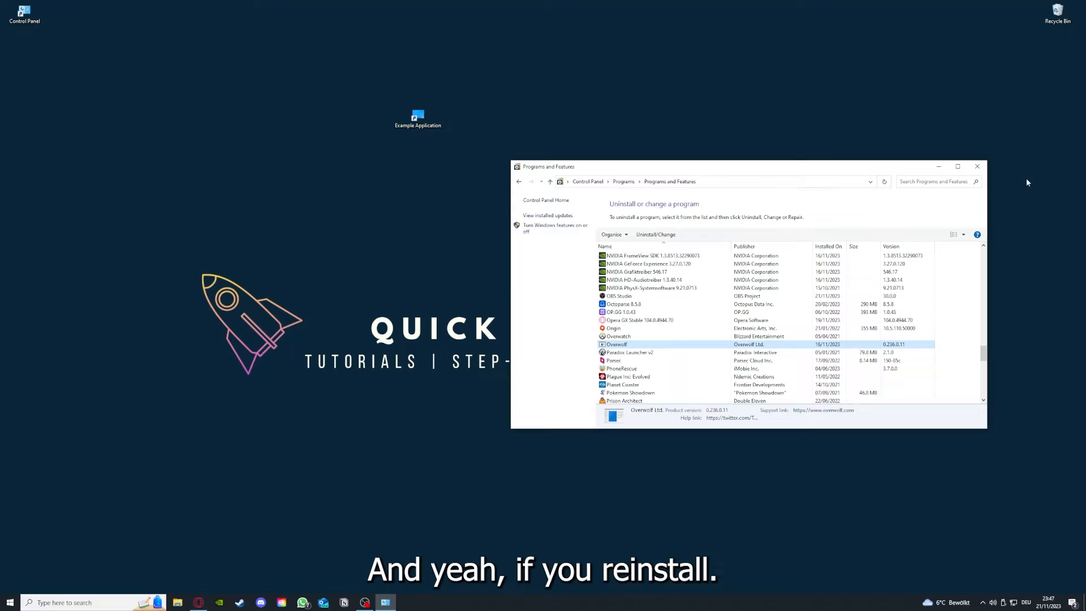
# - Close the Programs and Features window, leaving the desktop showing
pyautogui.click(978, 167)
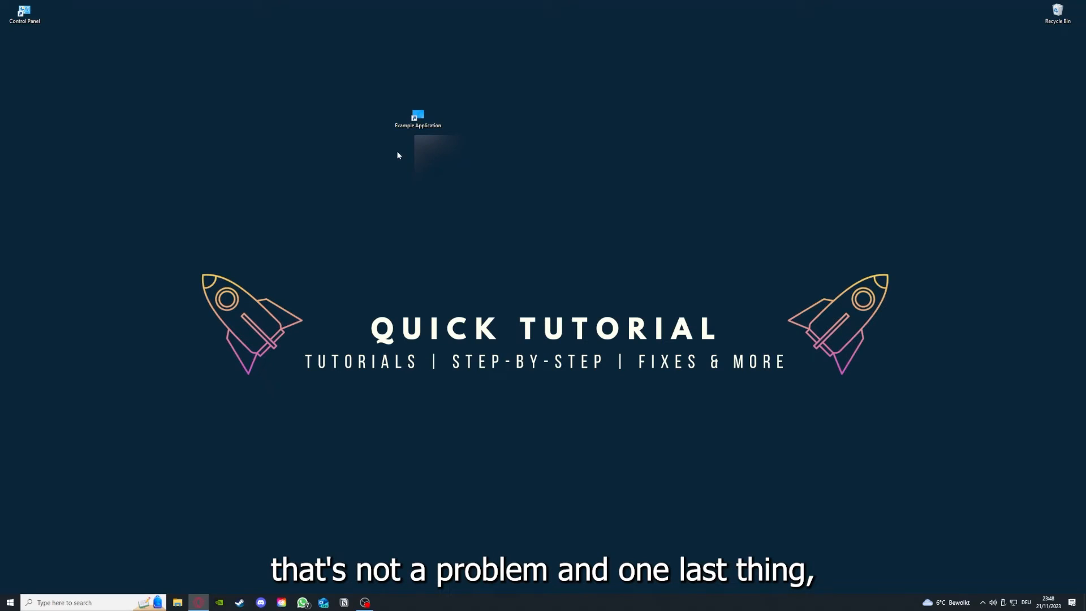
# - Show the Example Application shortcut's Properties, check Details, and return to Shortcut
pyautogui.rightClick(418, 117)
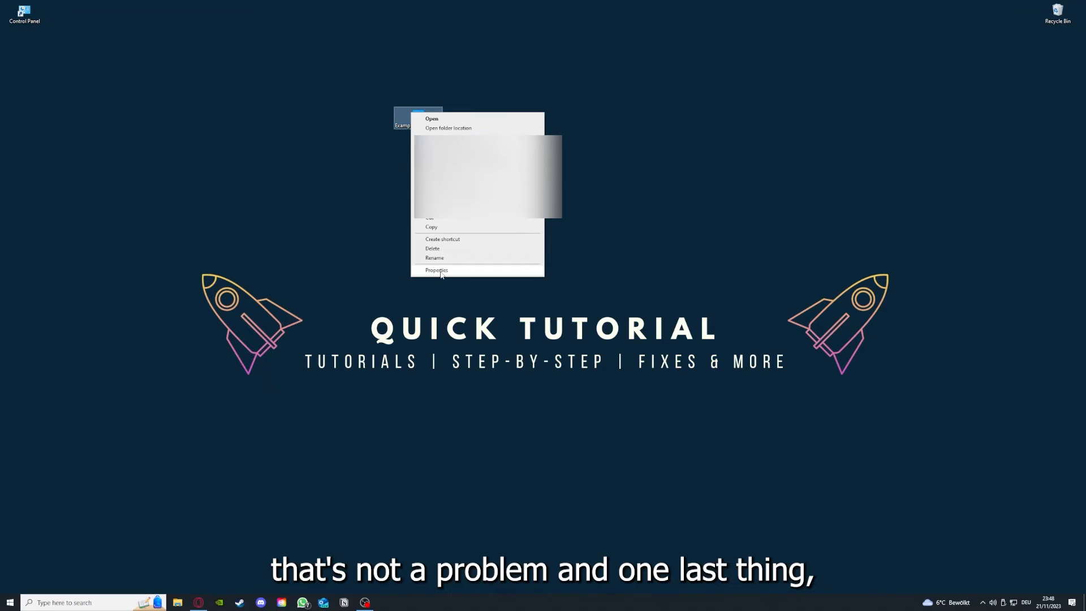
pyautogui.moveTo(420, 77)
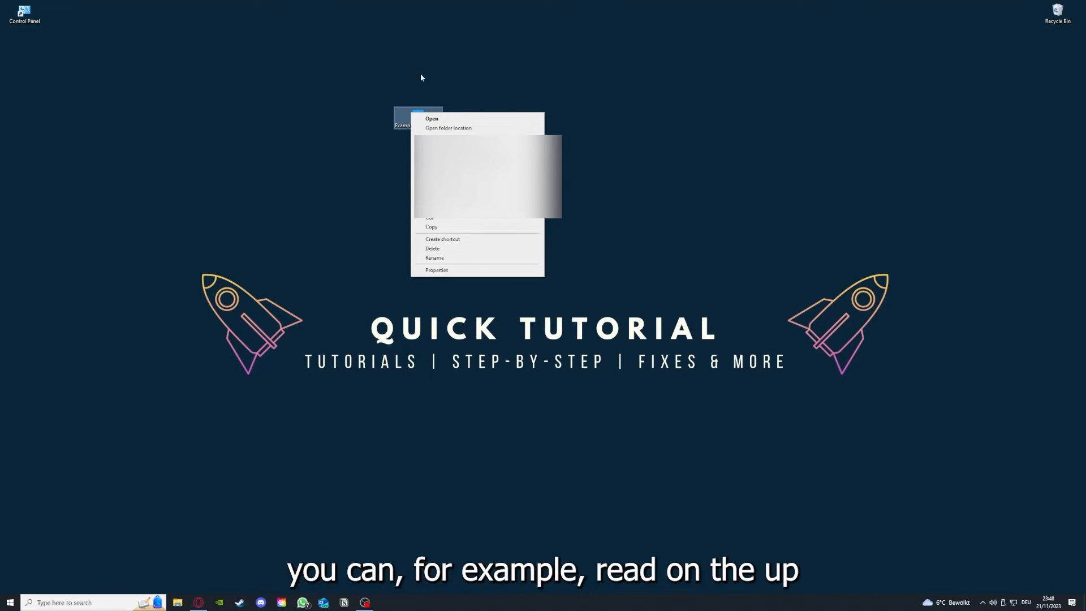
pyautogui.moveTo(437, 271)
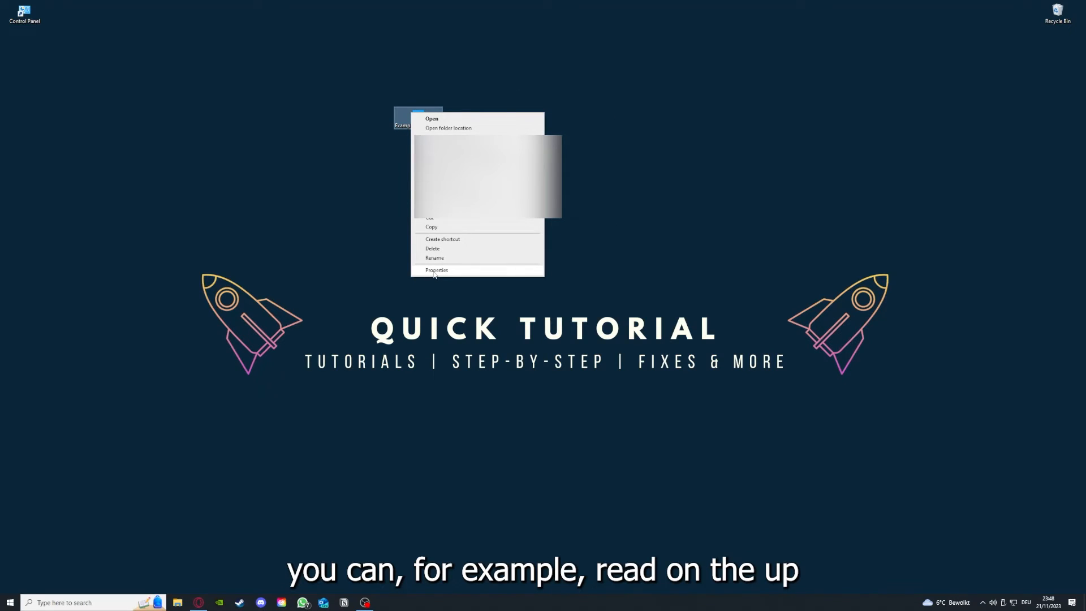
pyautogui.click(436, 270)
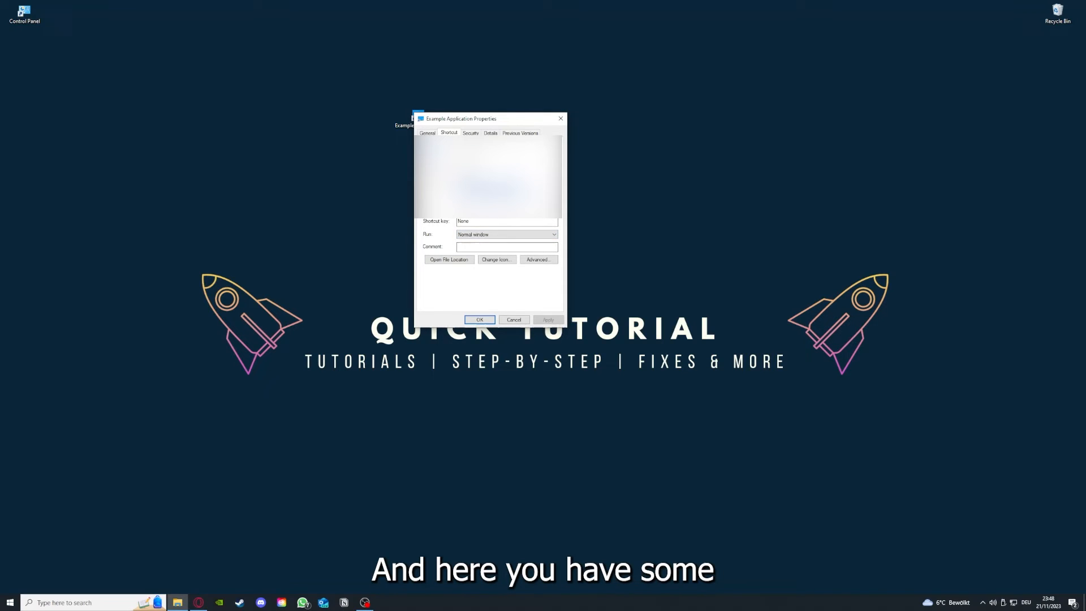
pyautogui.click(490, 132)
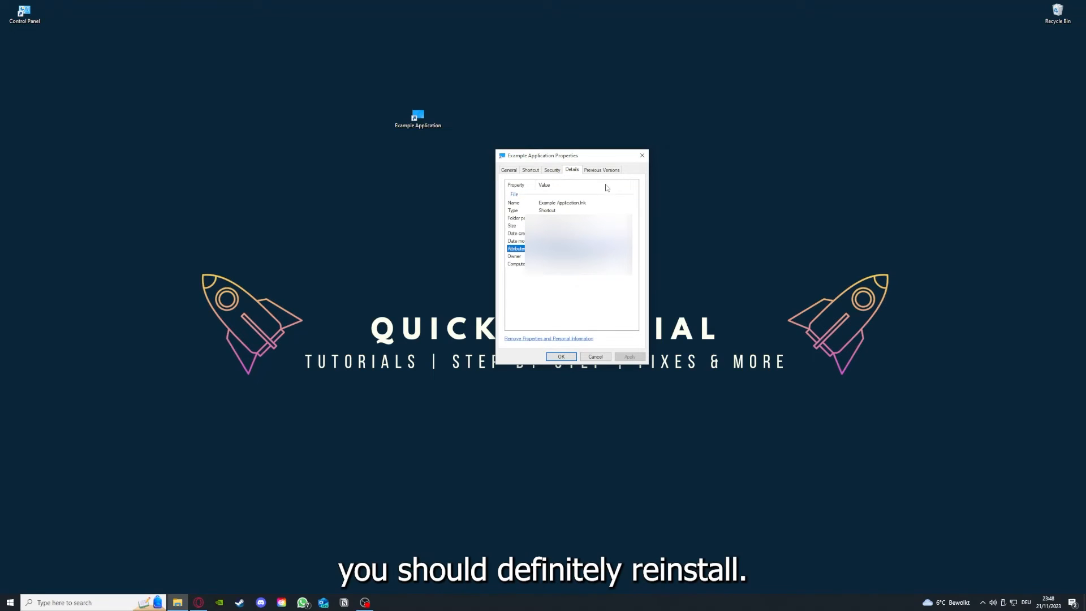
pyautogui.click(529, 170)
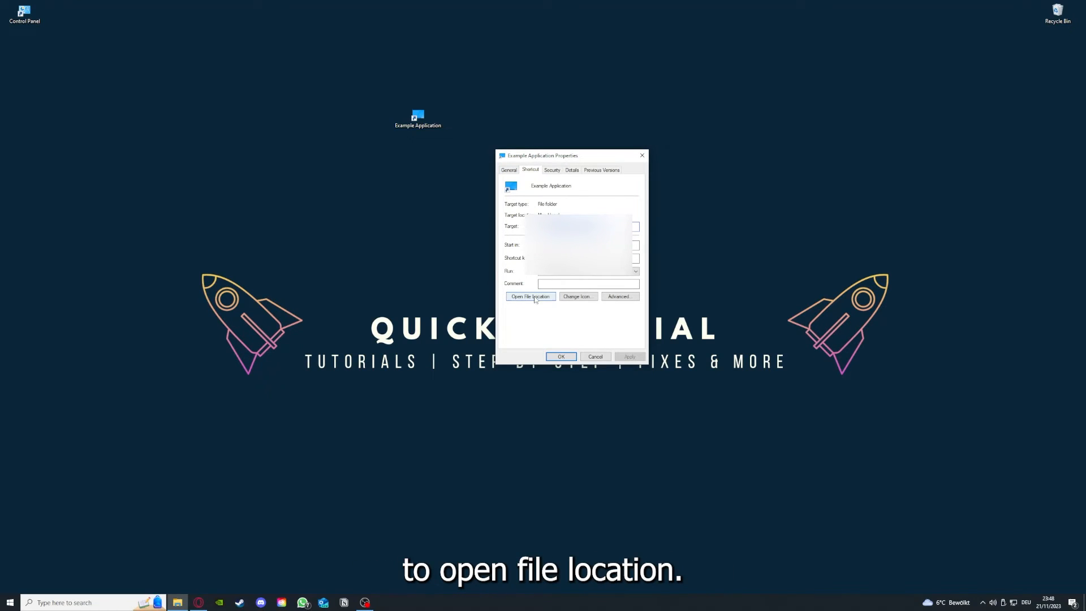
# - Use Open File Location to show the shortcut's target folder, landing on This PC
pyautogui.click(530, 296)
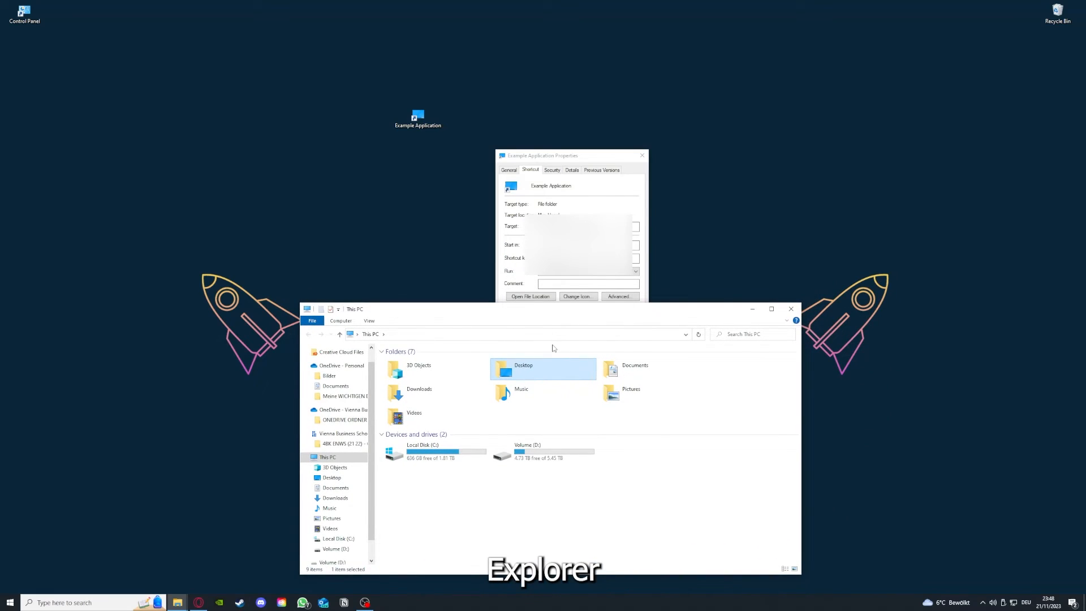
pyautogui.moveTo(548, 369)
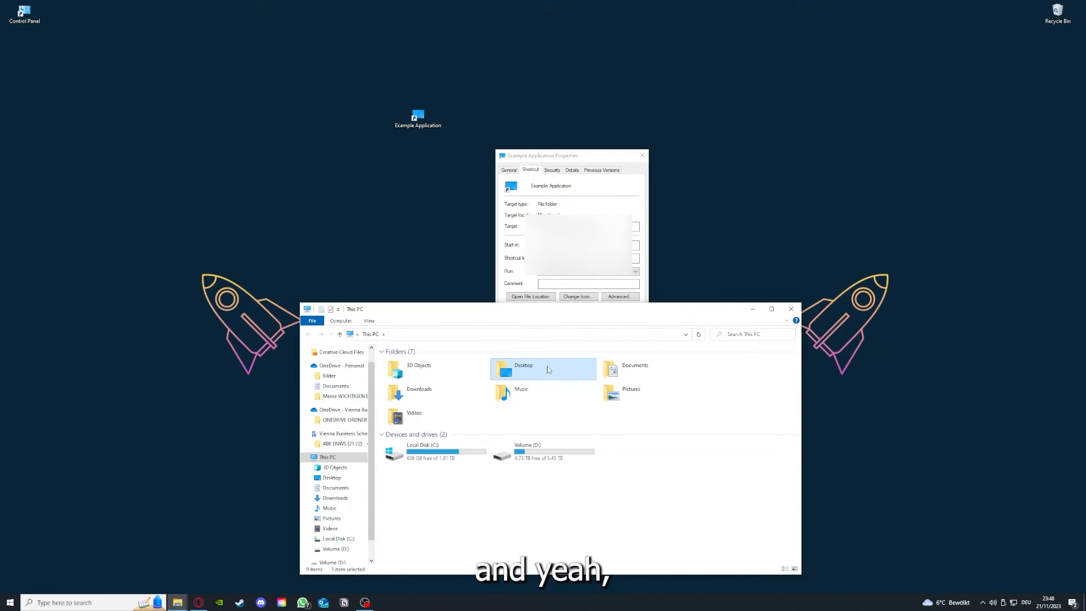
pyautogui.moveTo(575, 381)
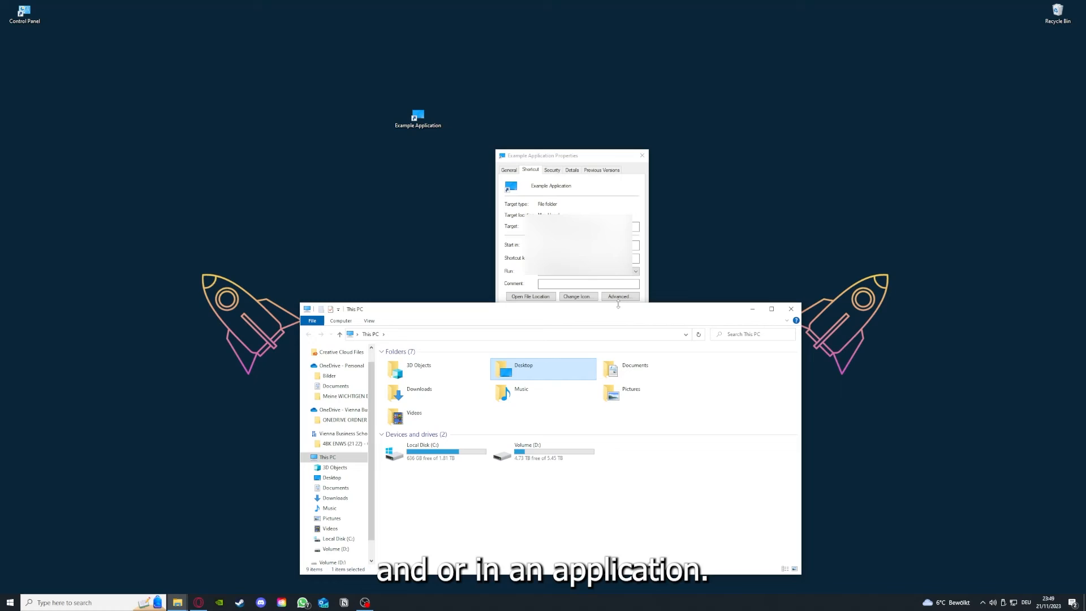
pyautogui.moveTo(705, 317)
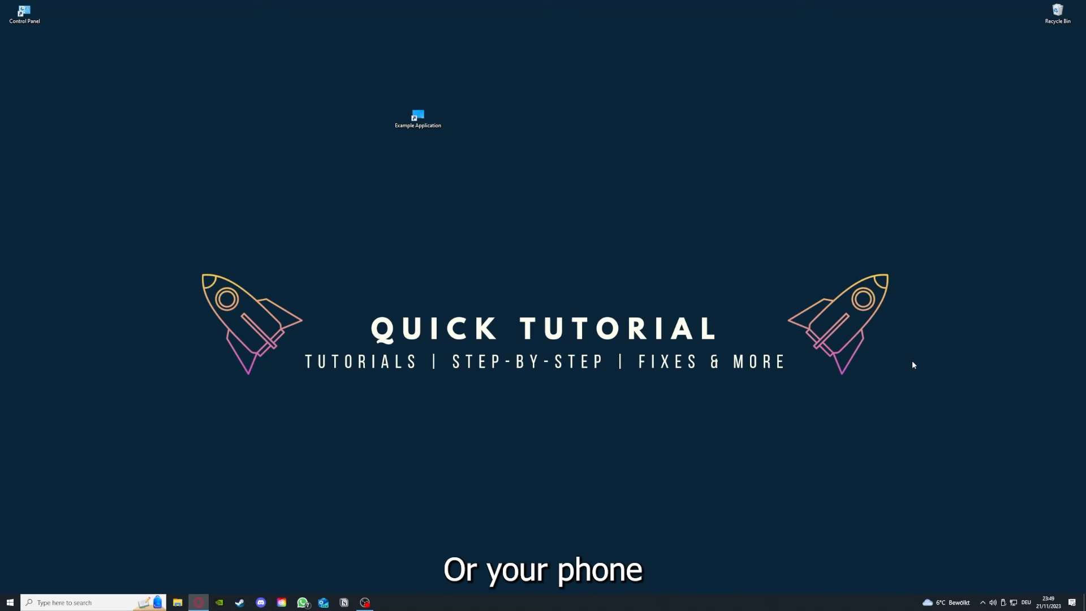
pyautogui.moveTo(937, 361)
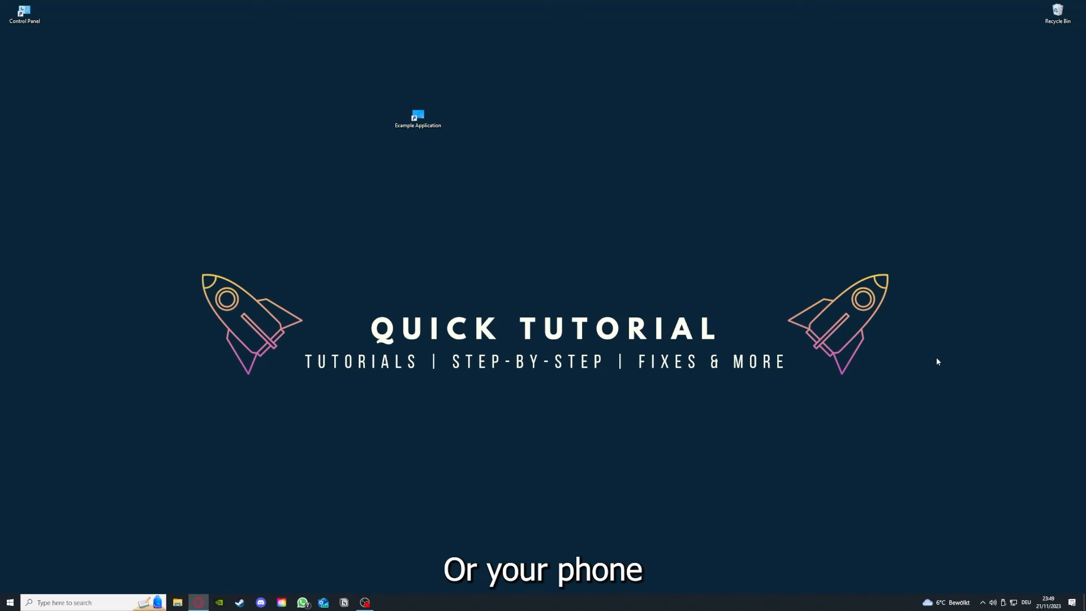